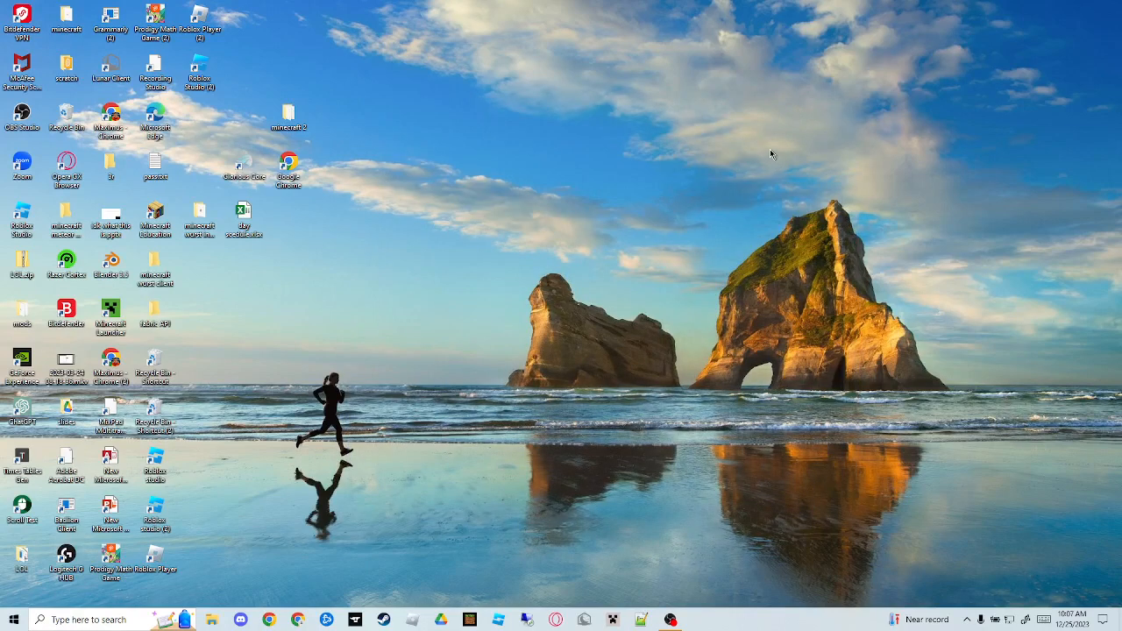
{"action": "mouse_move", "coordinate": [683, 127]}
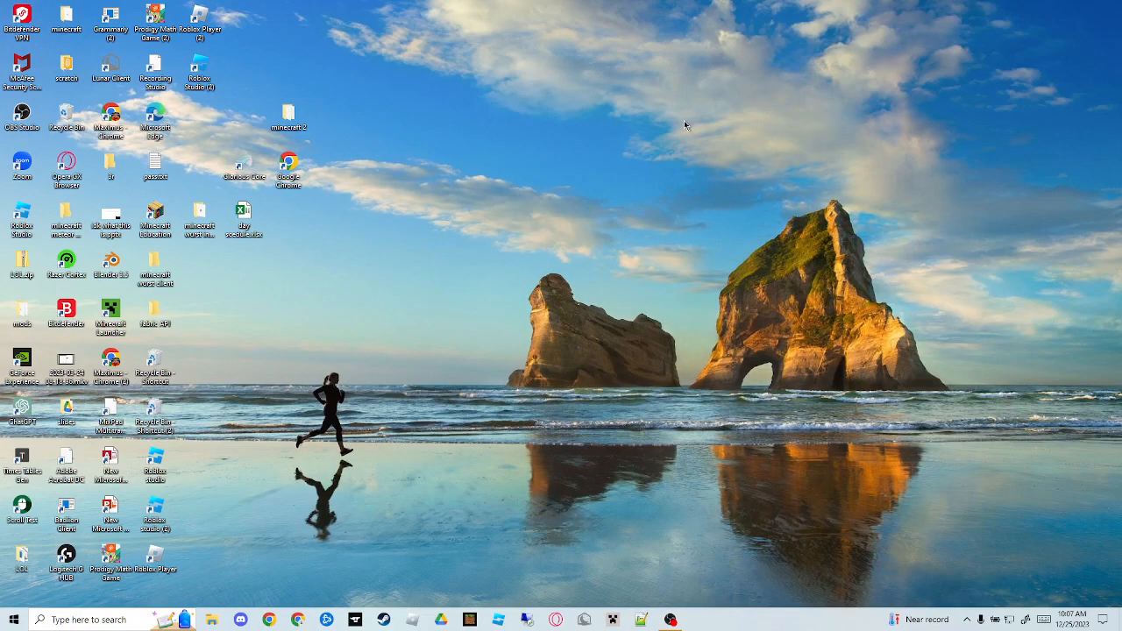
{"action": "mouse_move", "coordinate": [618, 191]}
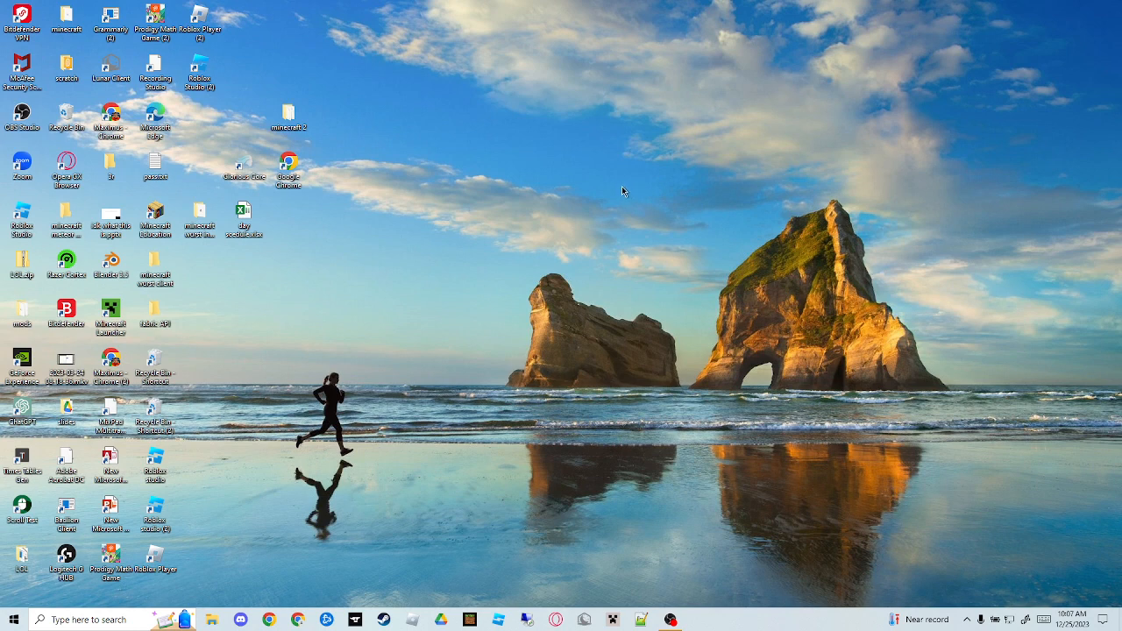
{"action": "mouse_move", "coordinate": [463, 232]}
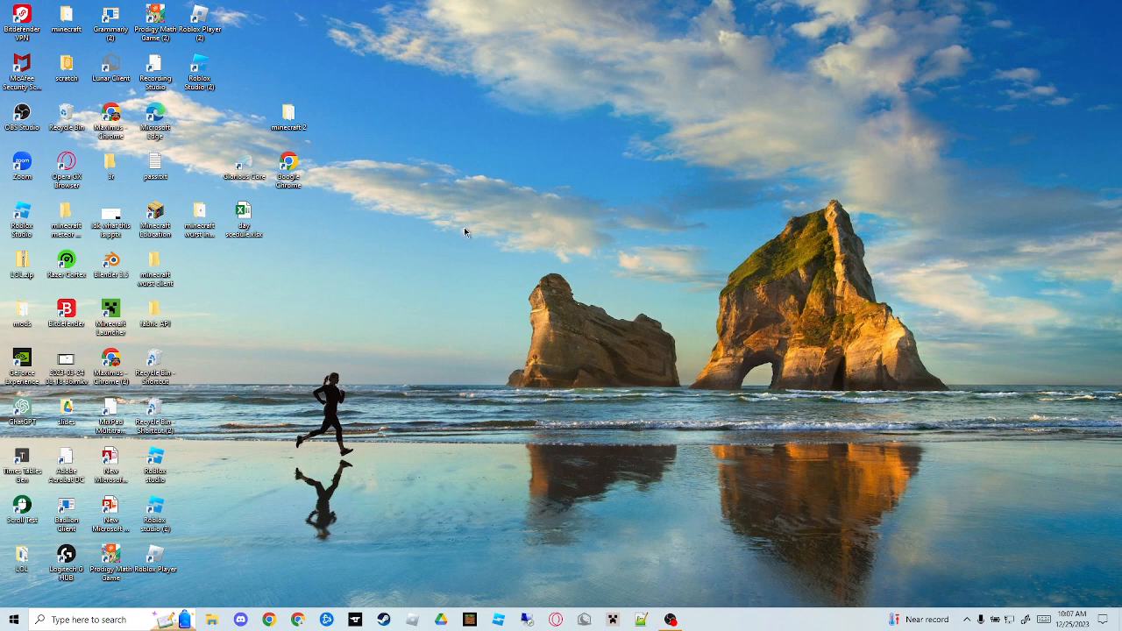
{"action": "mouse_move", "coordinate": [310, 282]}
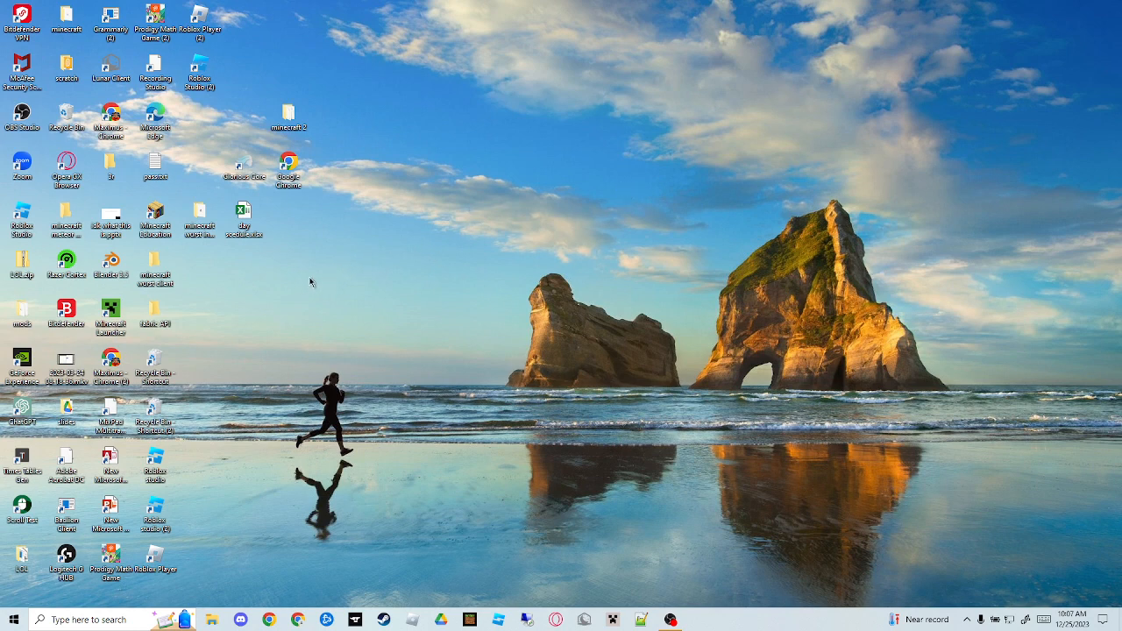
{"action": "mouse_move", "coordinate": [243, 263]}
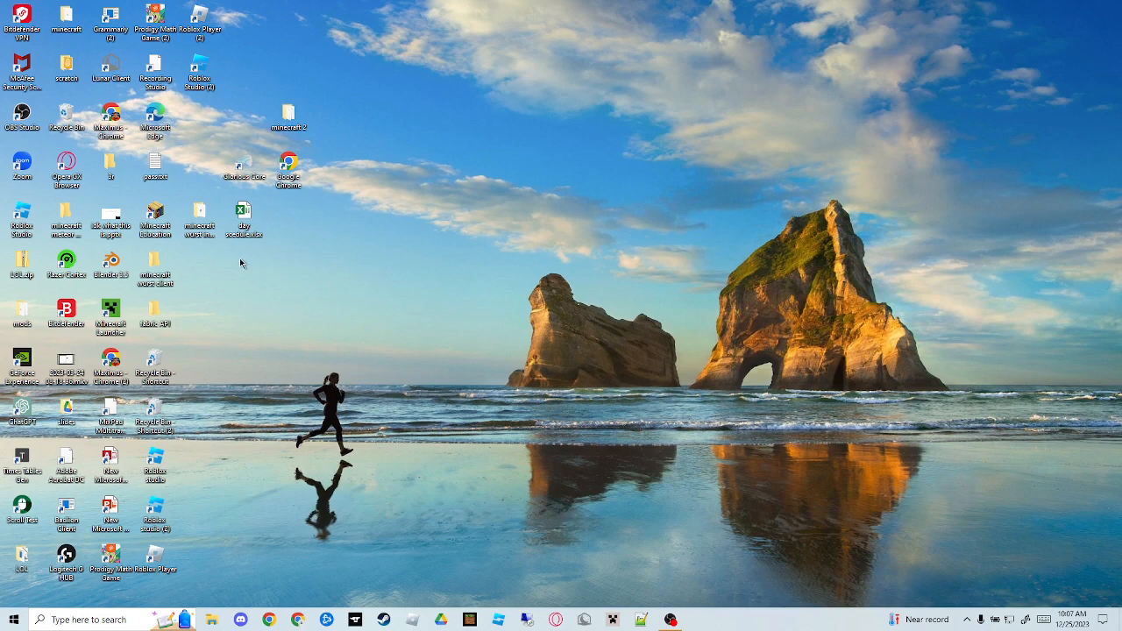
{"action": "mouse_move", "coordinate": [307, 398]}
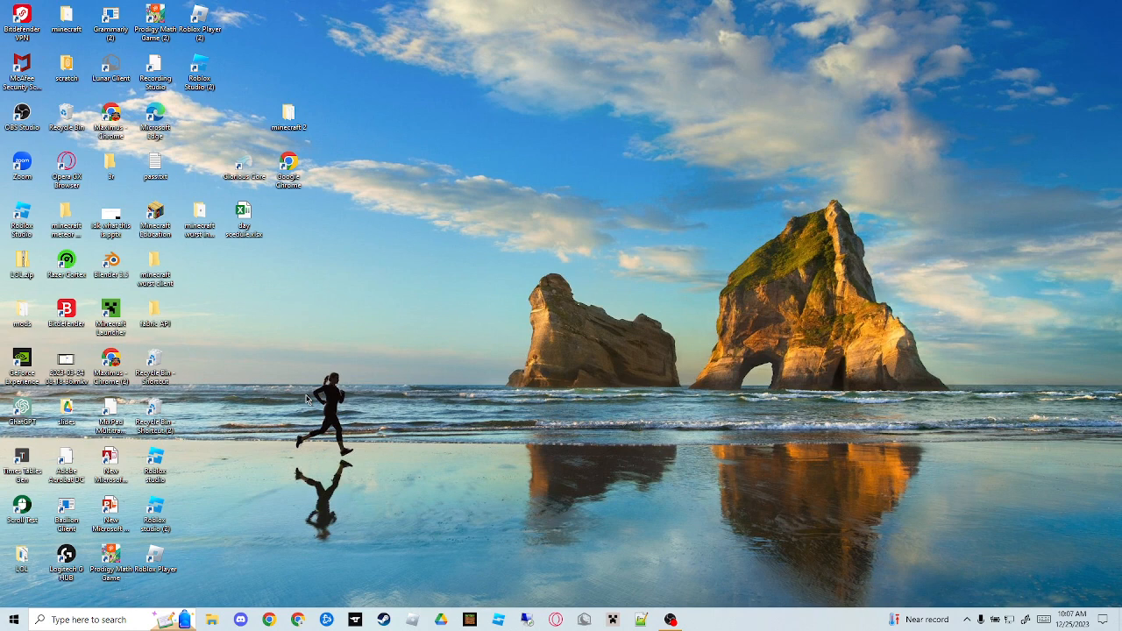
{"action": "mouse_move", "coordinate": [667, 342]}
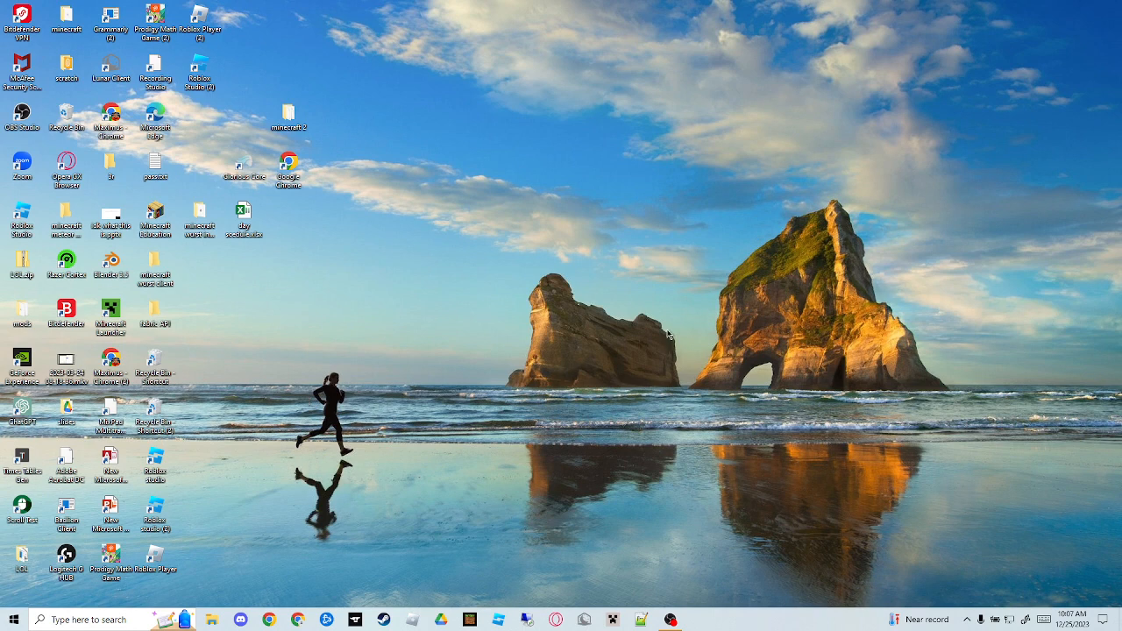
{"action": "mouse_move", "coordinate": [547, 403]}
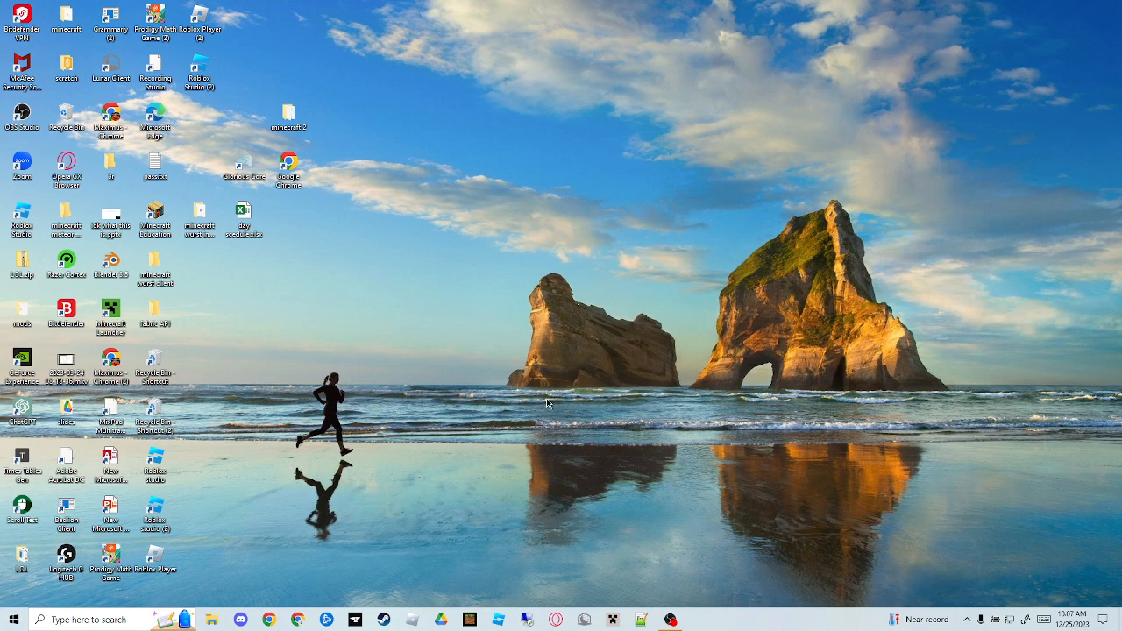
{"action": "mouse_move", "coordinate": [530, 349]}
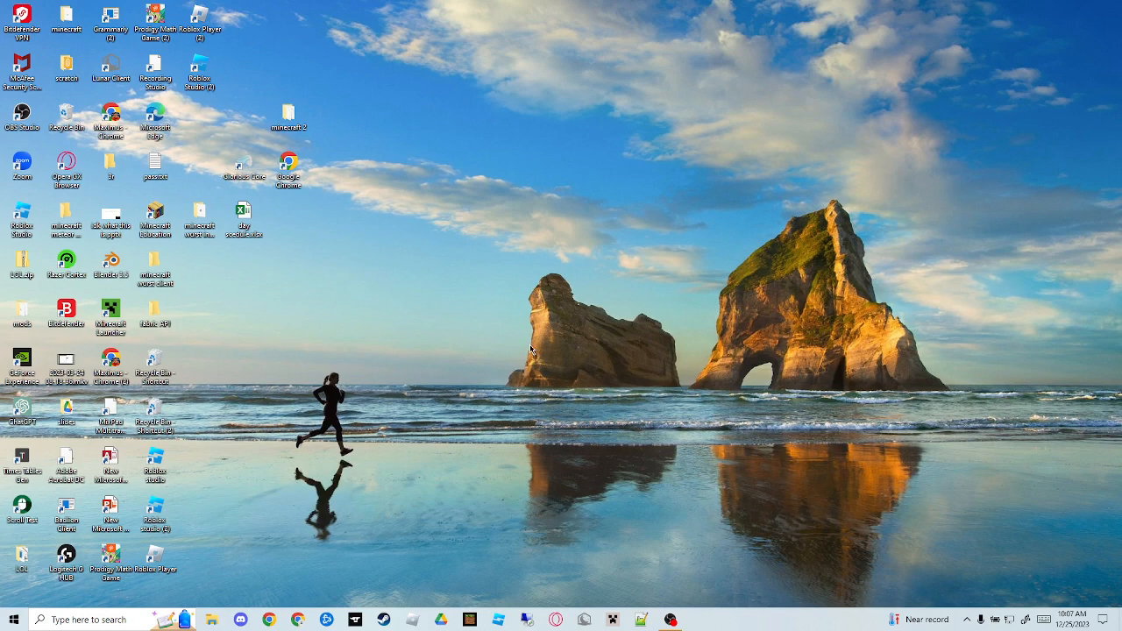
{"action": "mouse_move", "coordinate": [444, 417]}
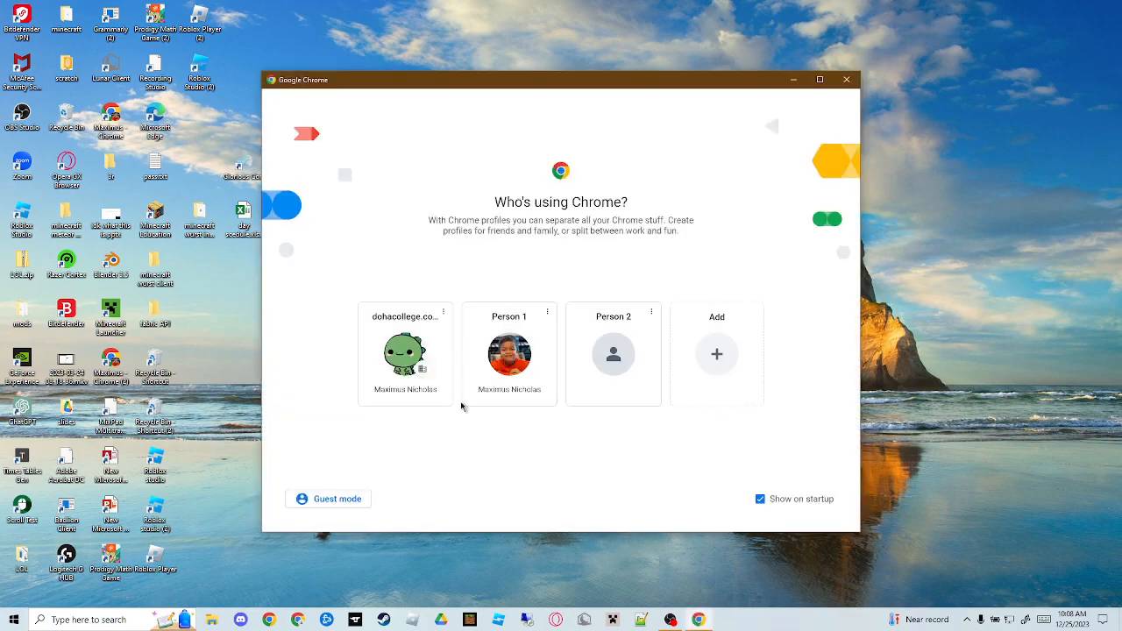
Search Windows Settings for 'back' to surface the background image settings
{"action": "left_click", "coordinate": [508, 354]}
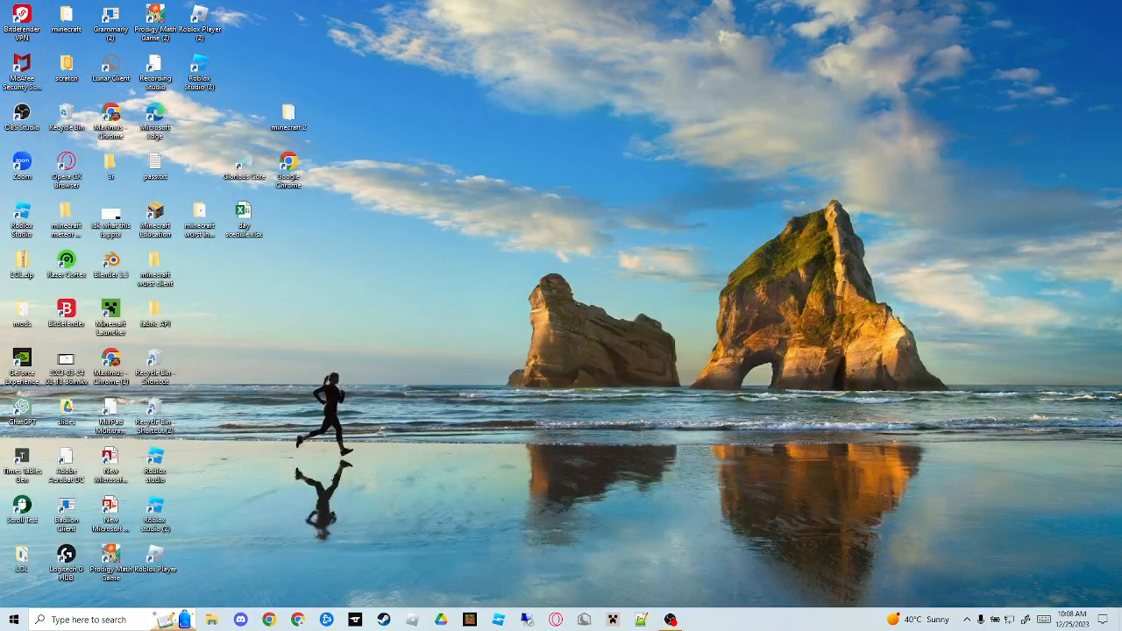
{"action": "mouse_move", "coordinate": [615, 291]}
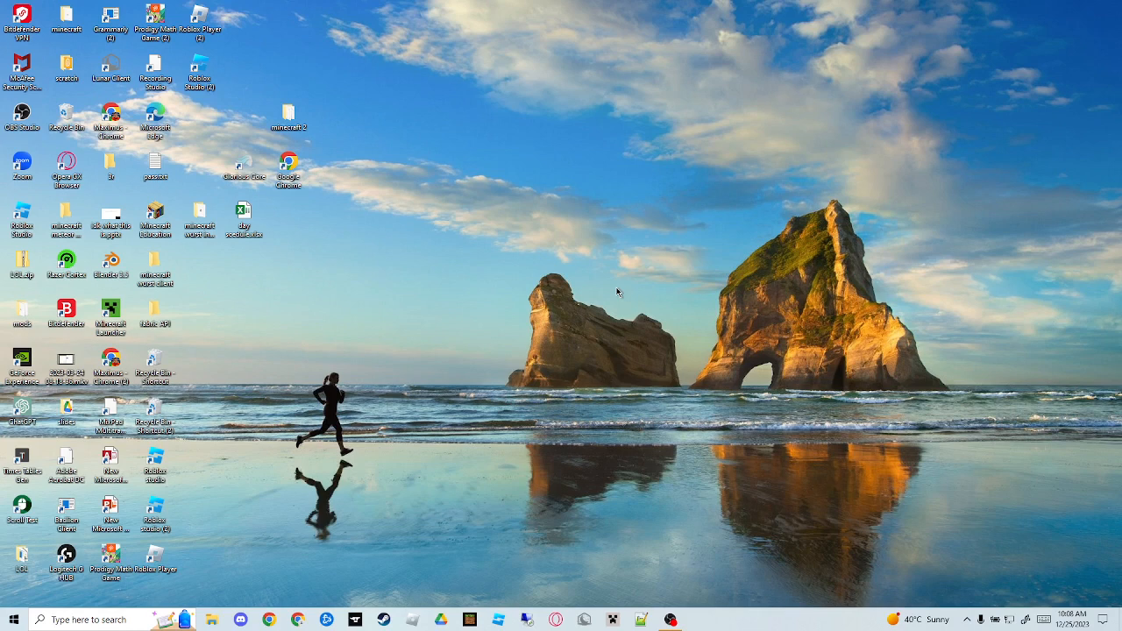
{"action": "mouse_move", "coordinate": [577, 313]}
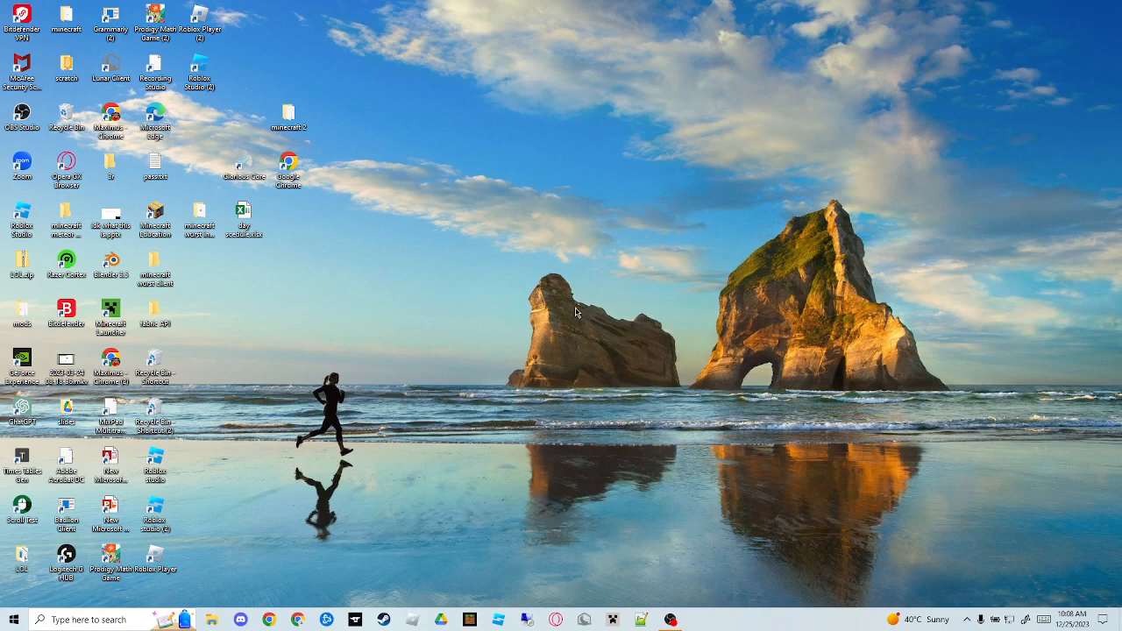
{"action": "mouse_move", "coordinate": [576, 300]}
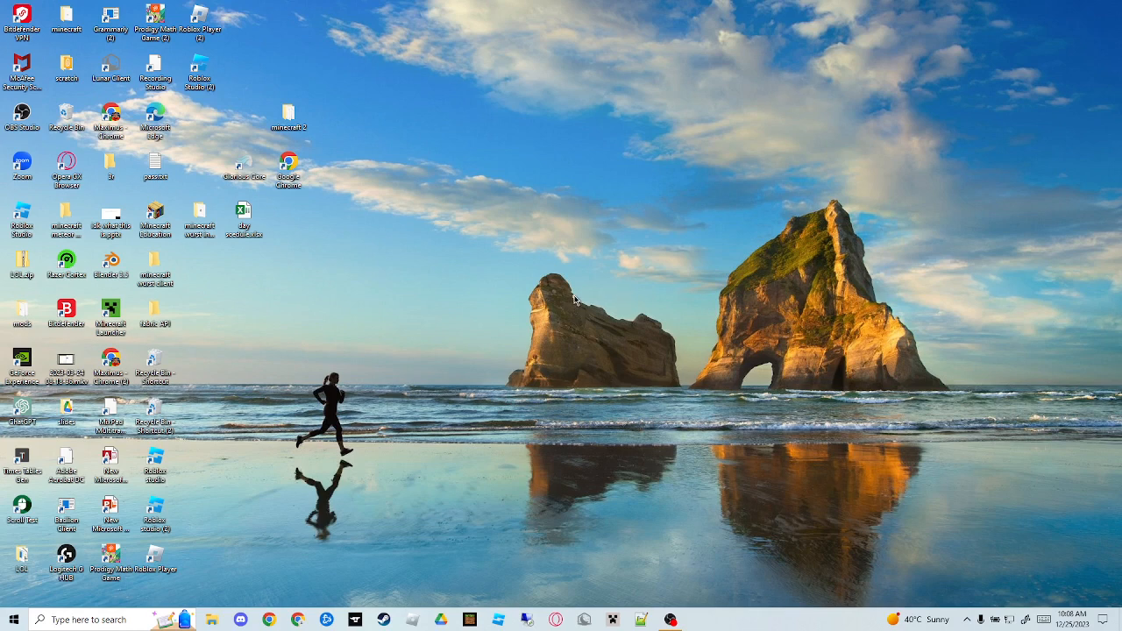
{"action": "mouse_move", "coordinate": [566, 375]}
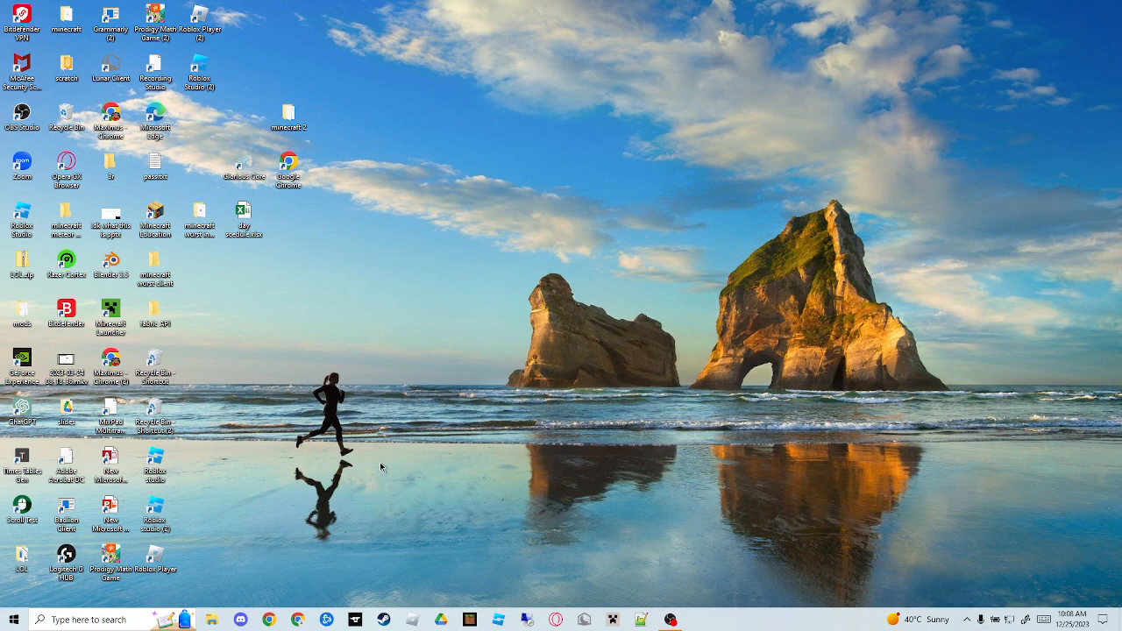
{"action": "mouse_move", "coordinate": [373, 464]}
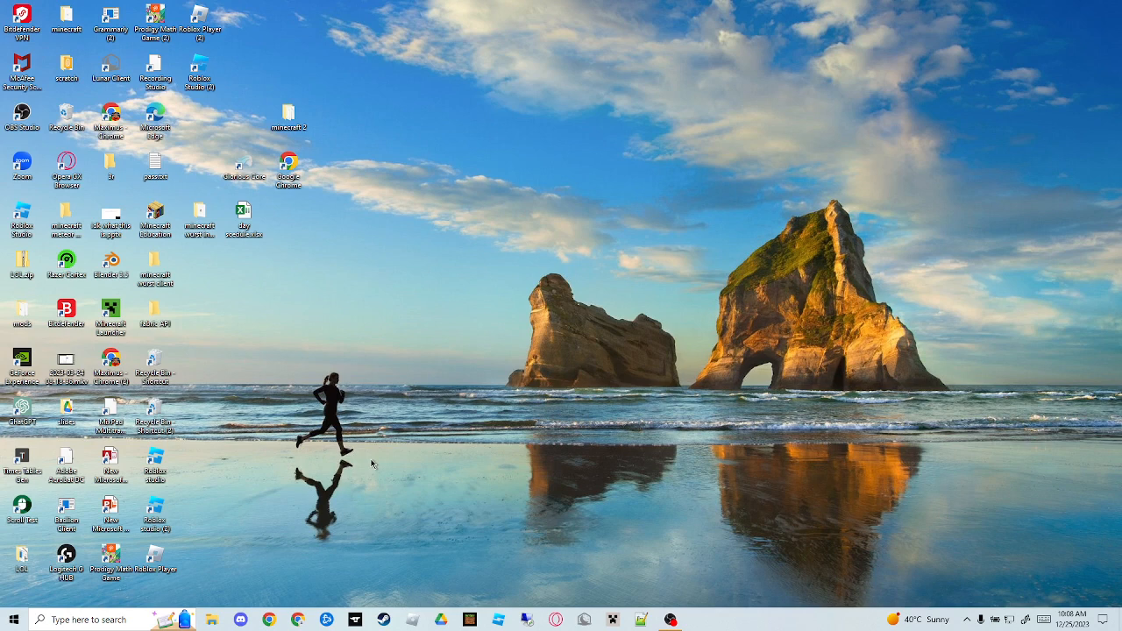
{"action": "mouse_move", "coordinate": [352, 497]}
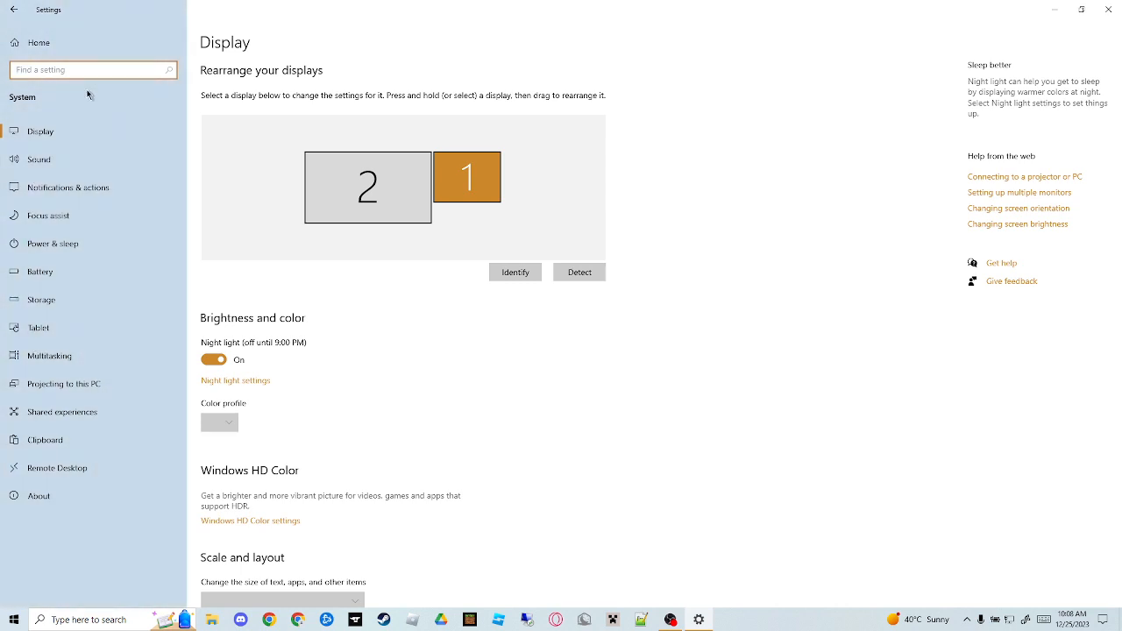
{"action": "type", "text": "back"}
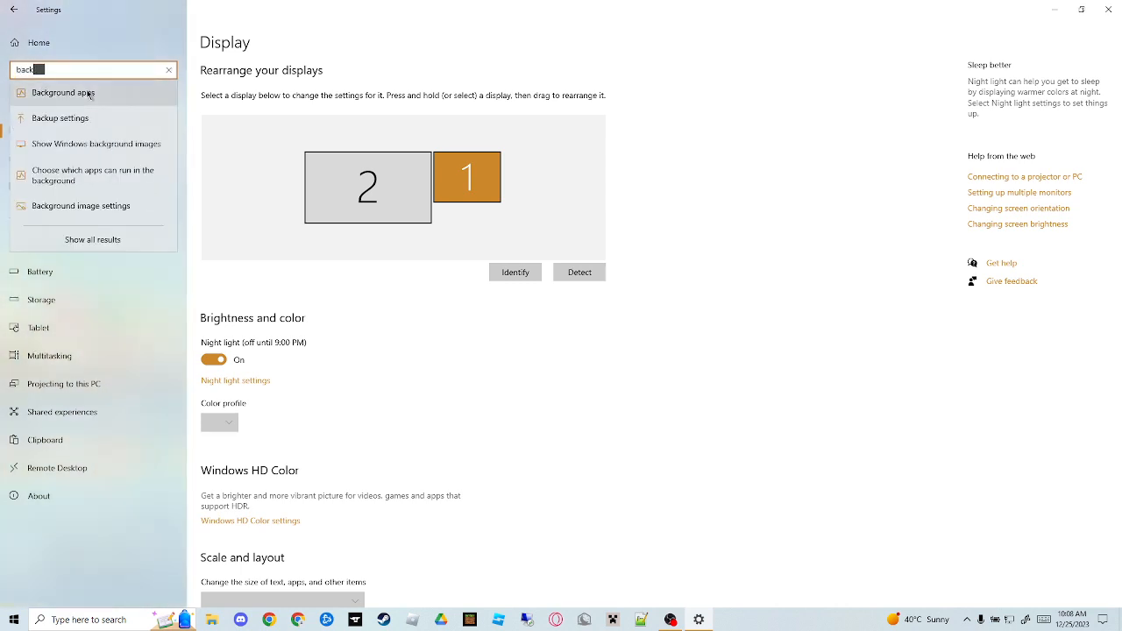
{"action": "mouse_move", "coordinate": [75, 210]}
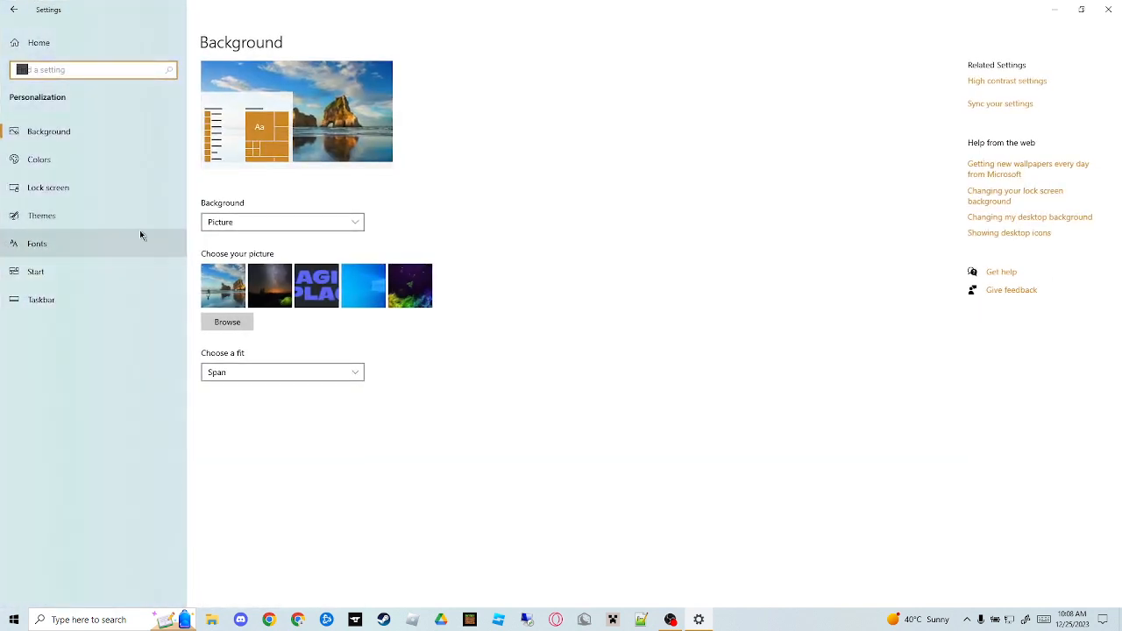
{"action": "mouse_move", "coordinate": [230, 325]}
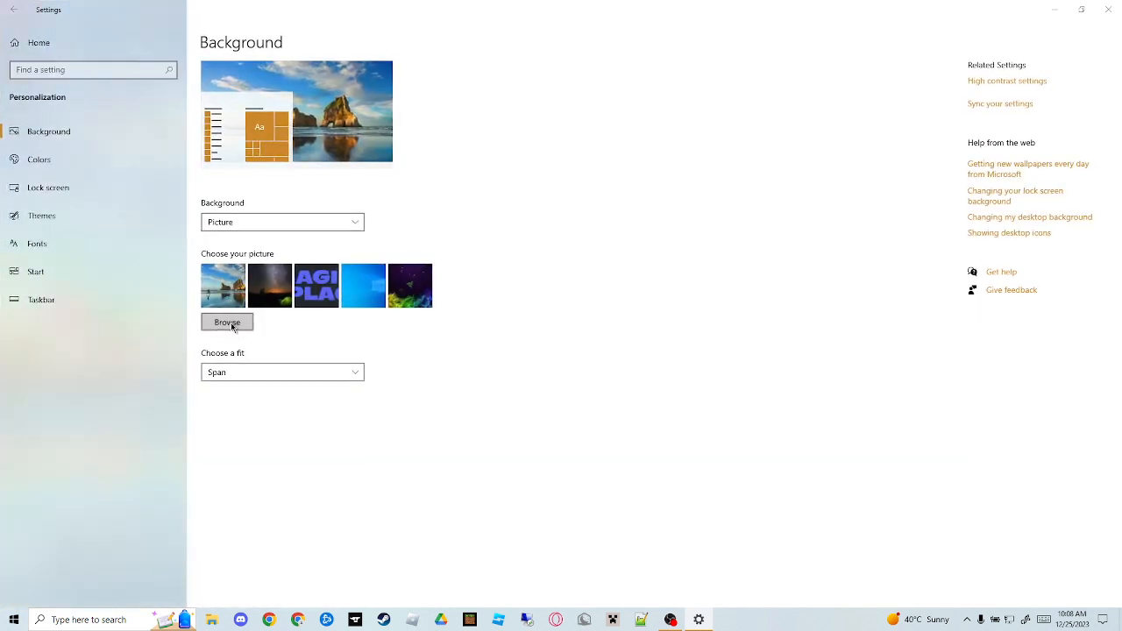
Browse for your own picture file, the cartoon police officer, as wallpaper
{"action": "left_click", "coordinate": [227, 322]}
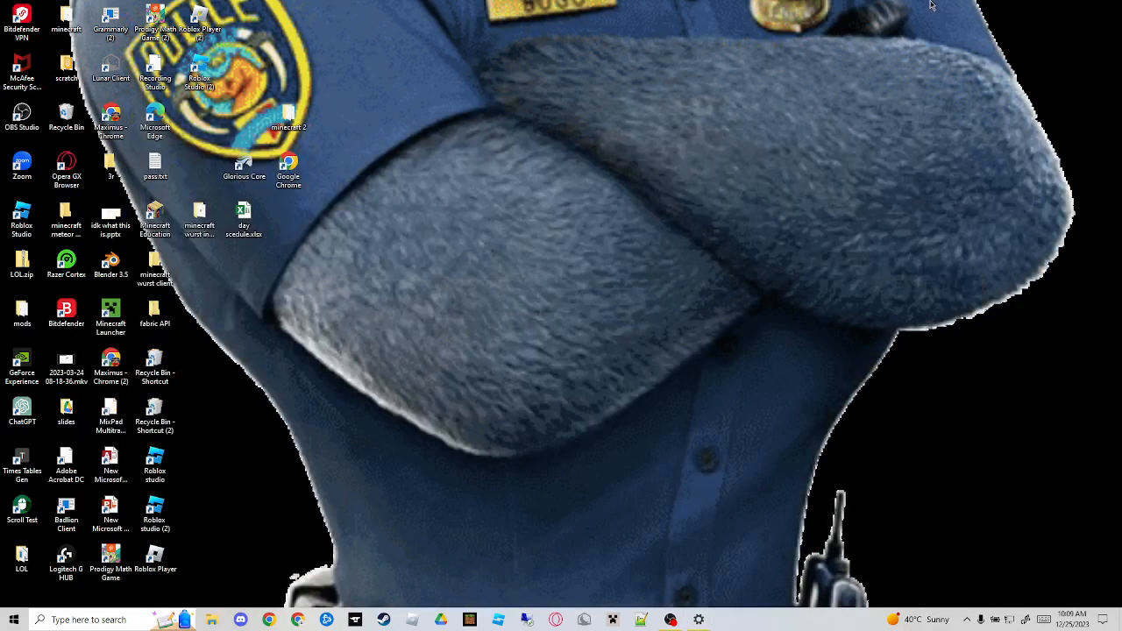
{"action": "mouse_move", "coordinate": [308, 563]}
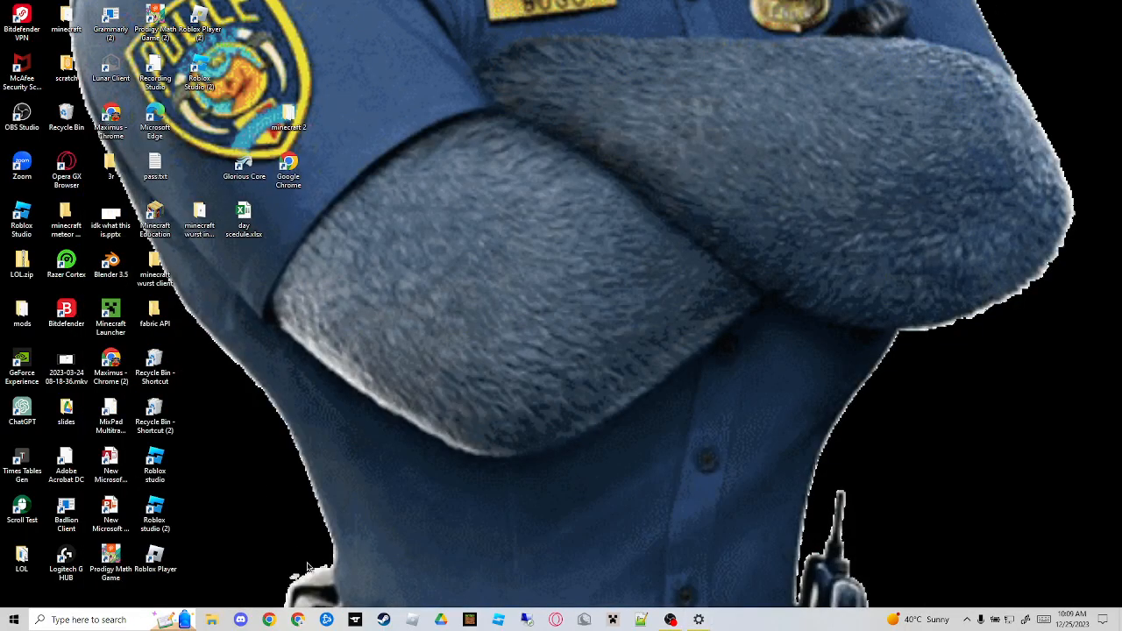
{"action": "mouse_move", "coordinate": [782, 602]}
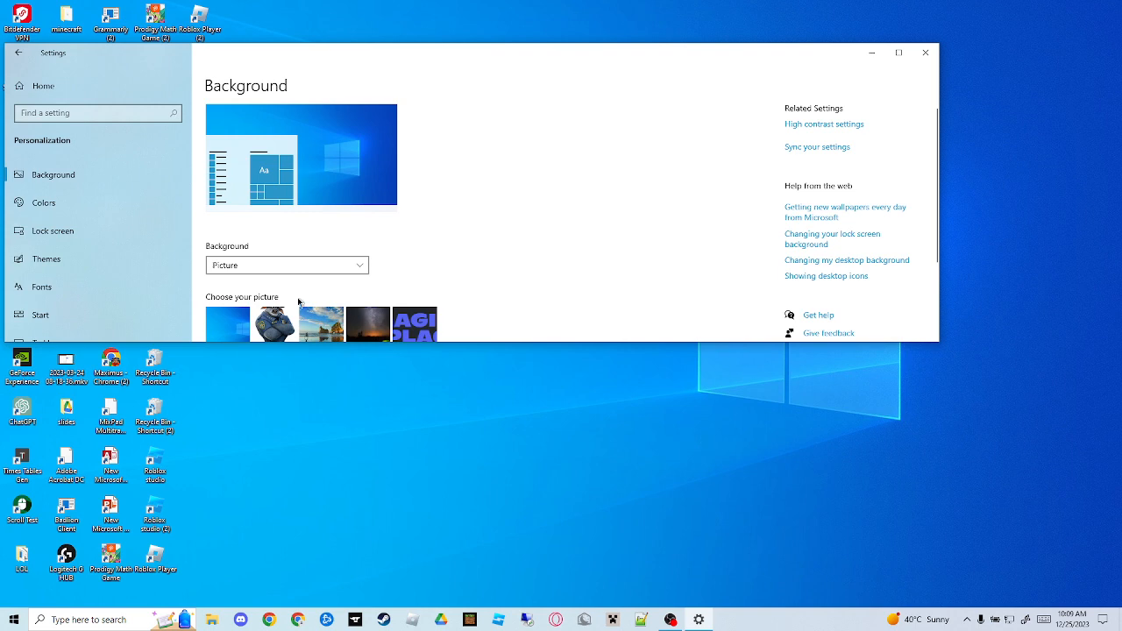
Set the wallpaper to the blue-lettered picture, then the night green-tent photo
{"action": "scroll", "scroll_direction": "down", "scroll_amount": 3}
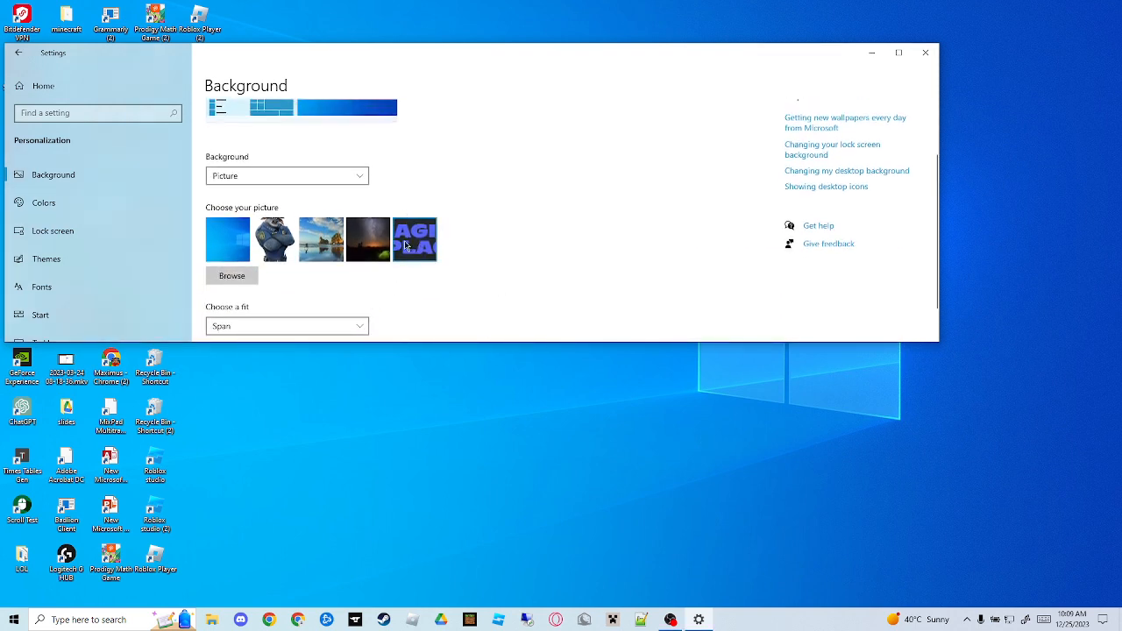
{"action": "left_click", "coordinate": [414, 239]}
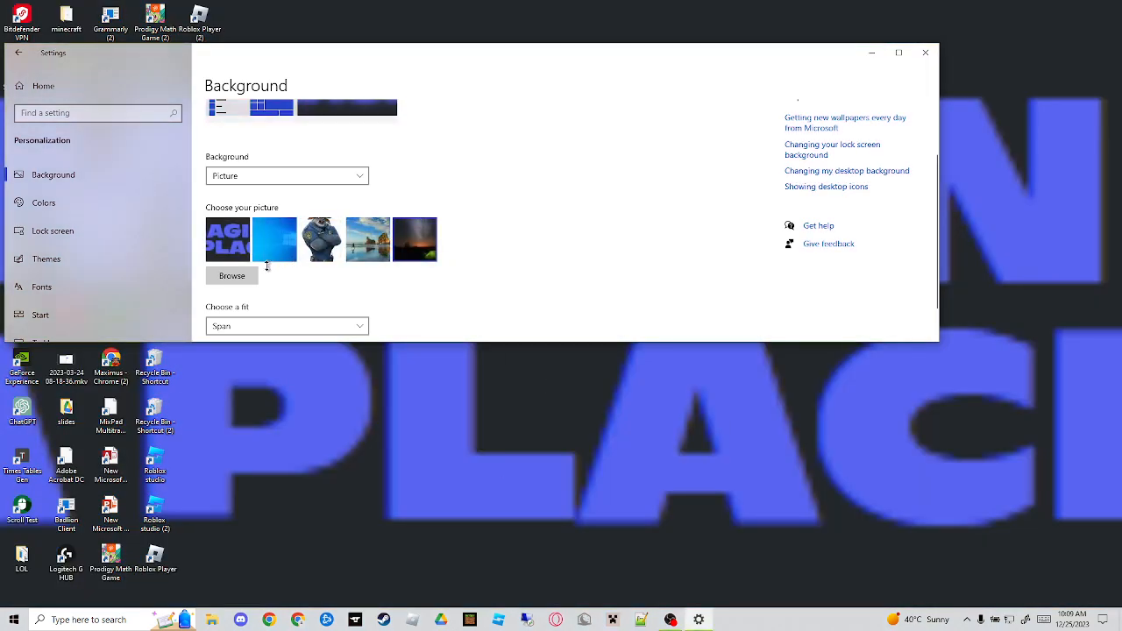
{"action": "left_click", "coordinate": [413, 239]}
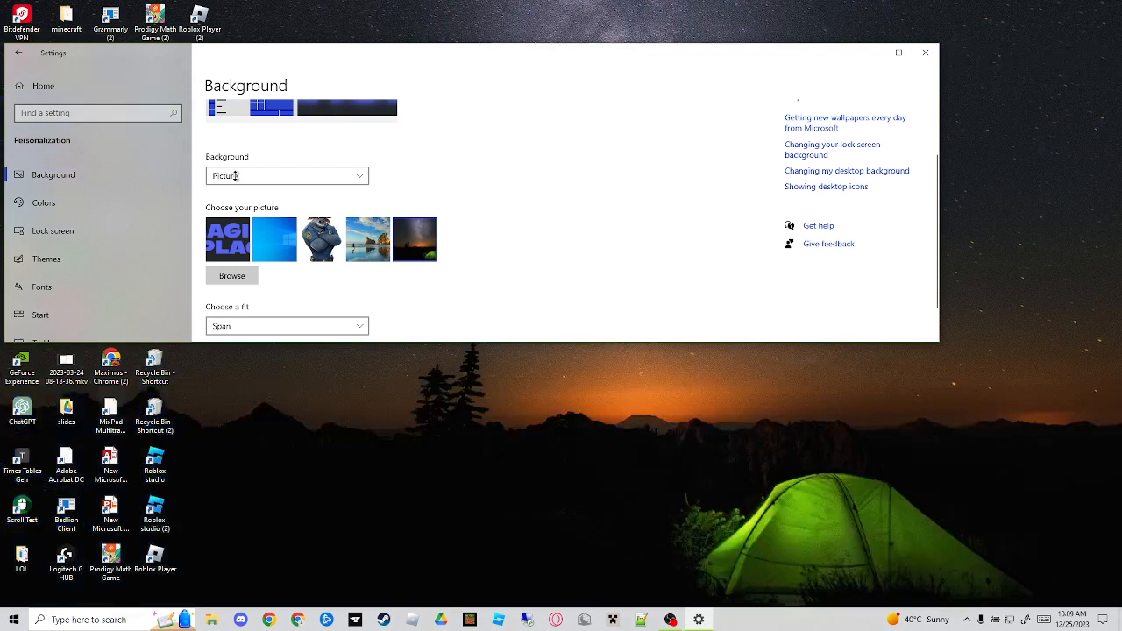
{"action": "left_click", "coordinate": [287, 175]}
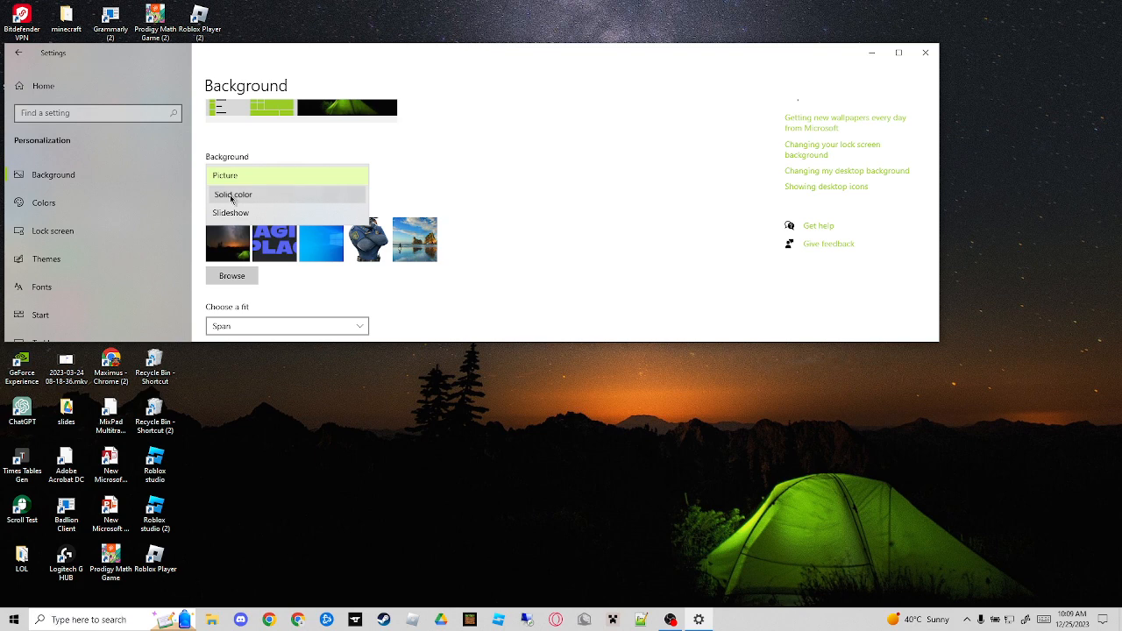
{"action": "mouse_move", "coordinate": [255, 203]}
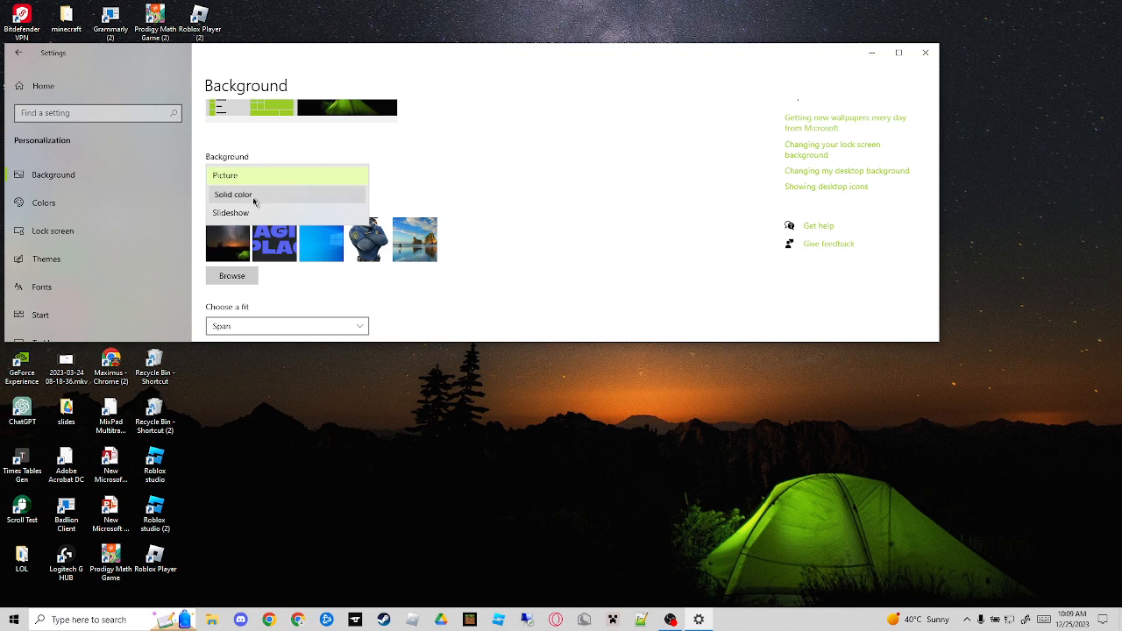
Change the background type to Solid color and pick the red swatch
{"action": "left_click", "coordinate": [233, 194]}
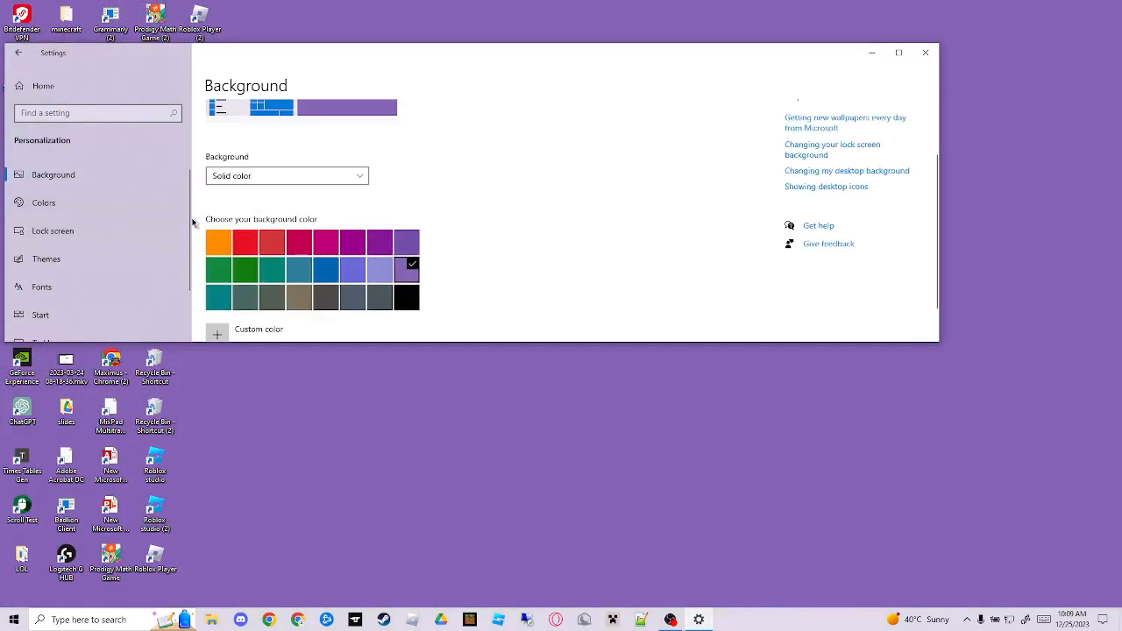
{"action": "left_click", "coordinate": [245, 242]}
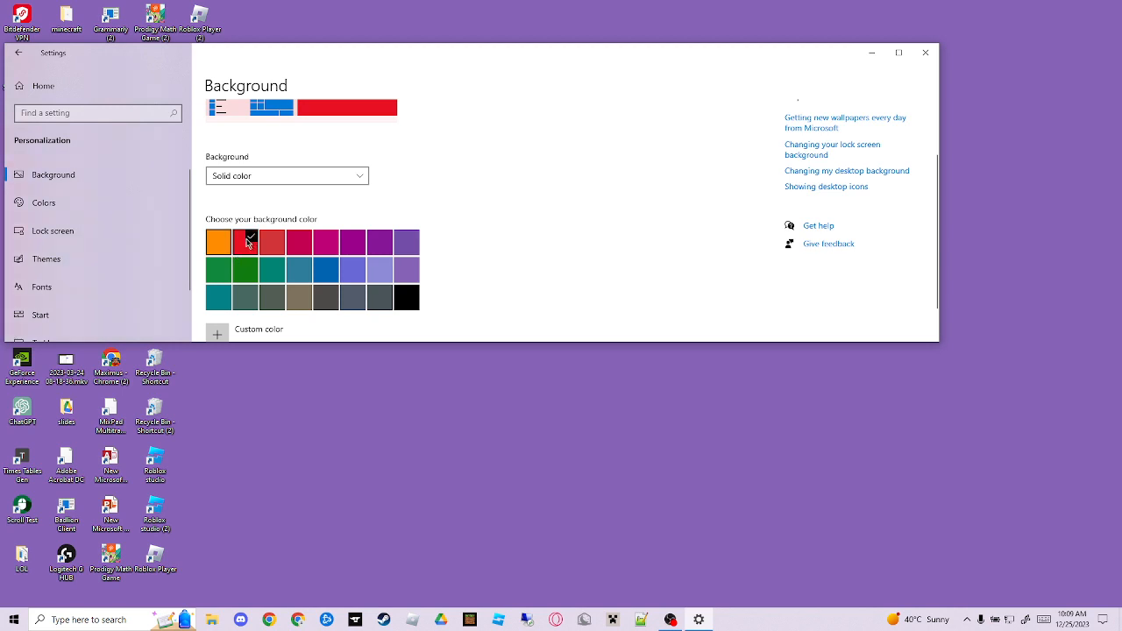
{"action": "left_click", "coordinate": [285, 175]}
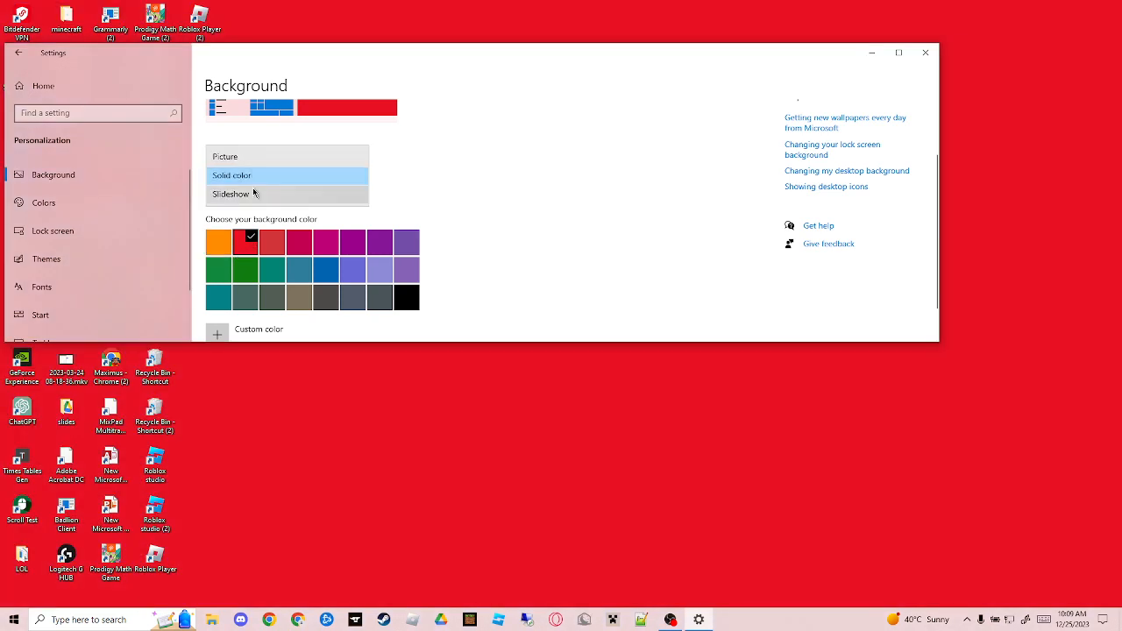
{"action": "mouse_move", "coordinate": [247, 202]}
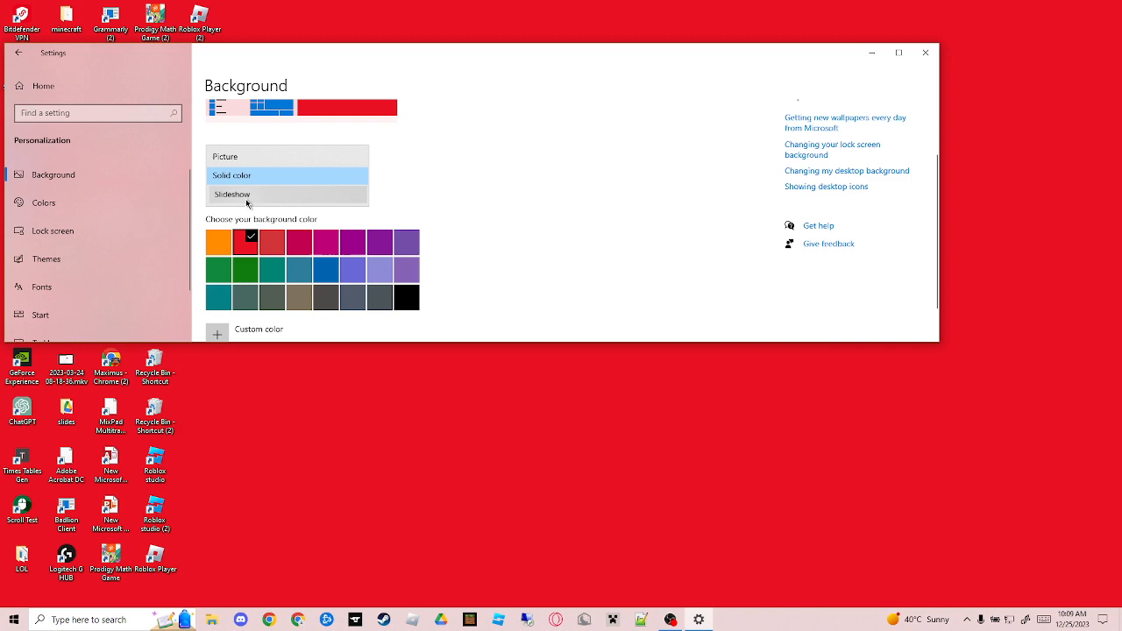
{"action": "mouse_move", "coordinate": [233, 241]}
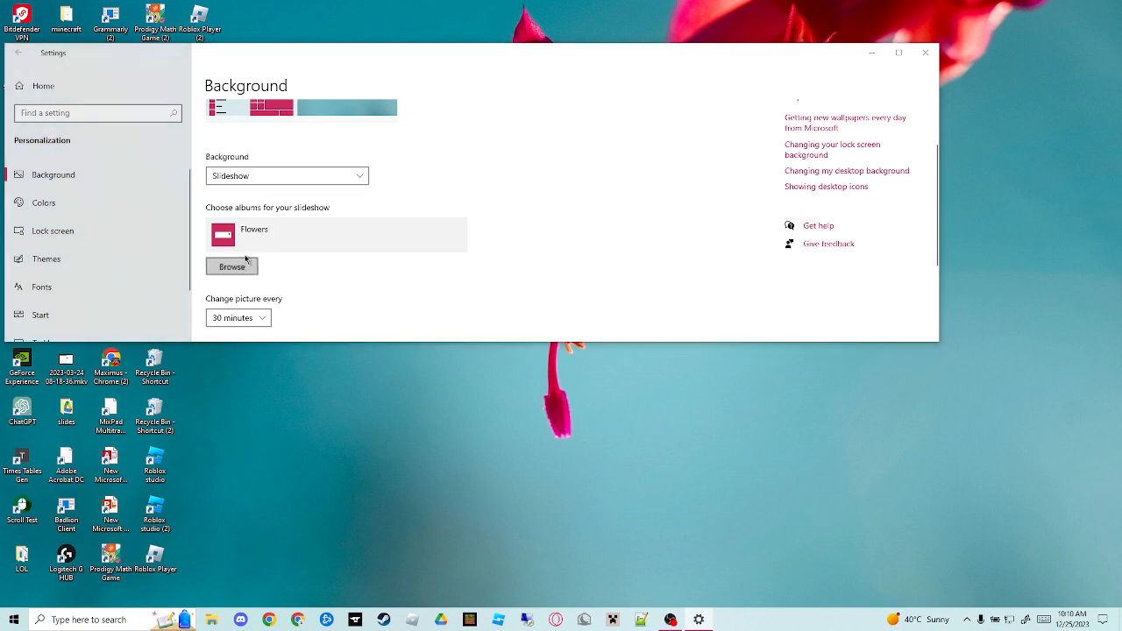
Look for another slideshow folder, then dismiss the folder picker unchanged
{"action": "left_click", "coordinate": [231, 266]}
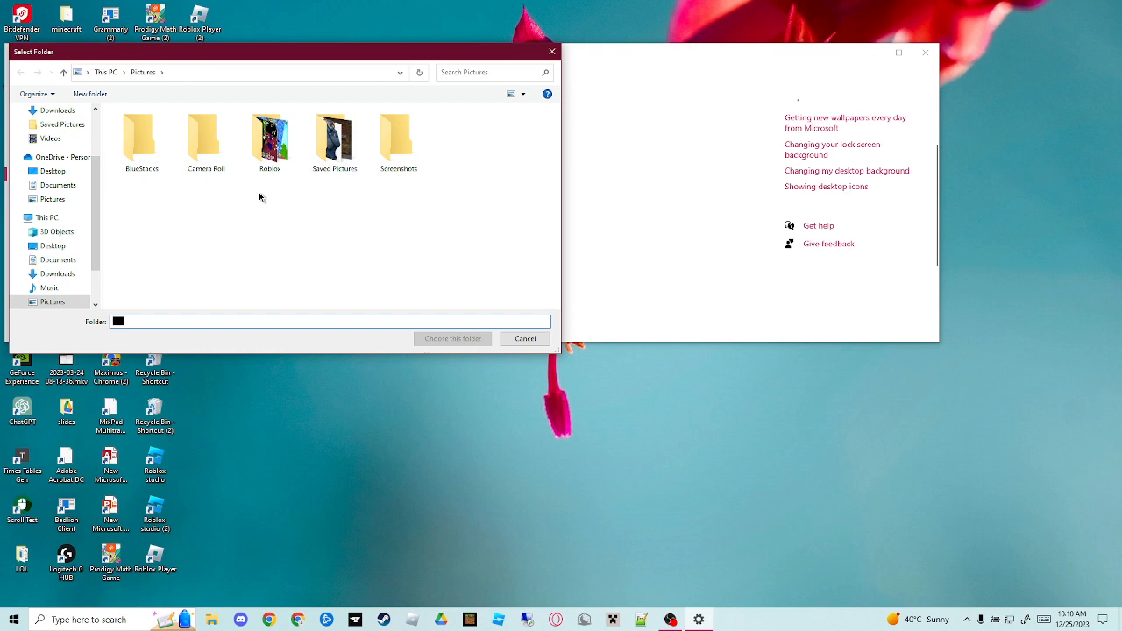
{"action": "mouse_move", "coordinate": [550, 53]}
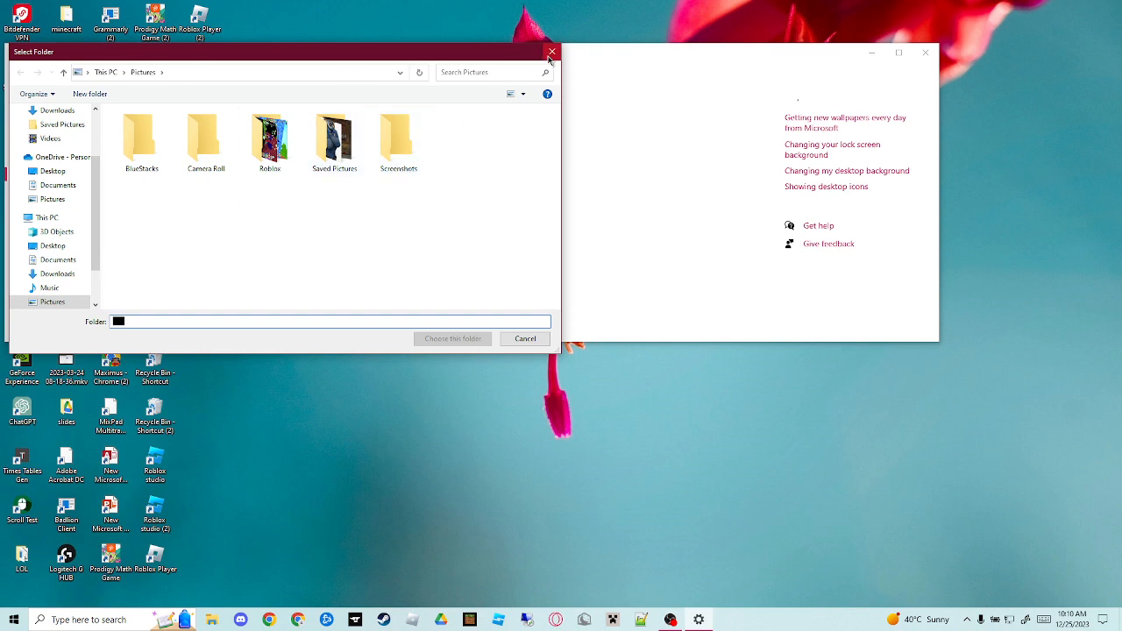
{"action": "left_click", "coordinate": [523, 339]}
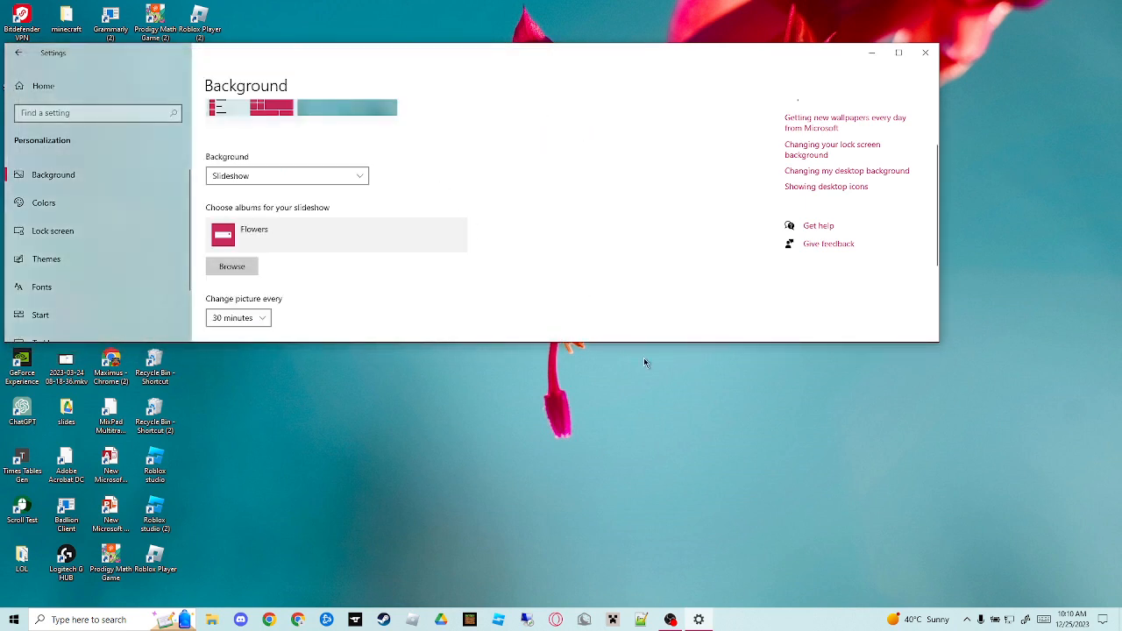
{"action": "mouse_move", "coordinate": [654, 368]}
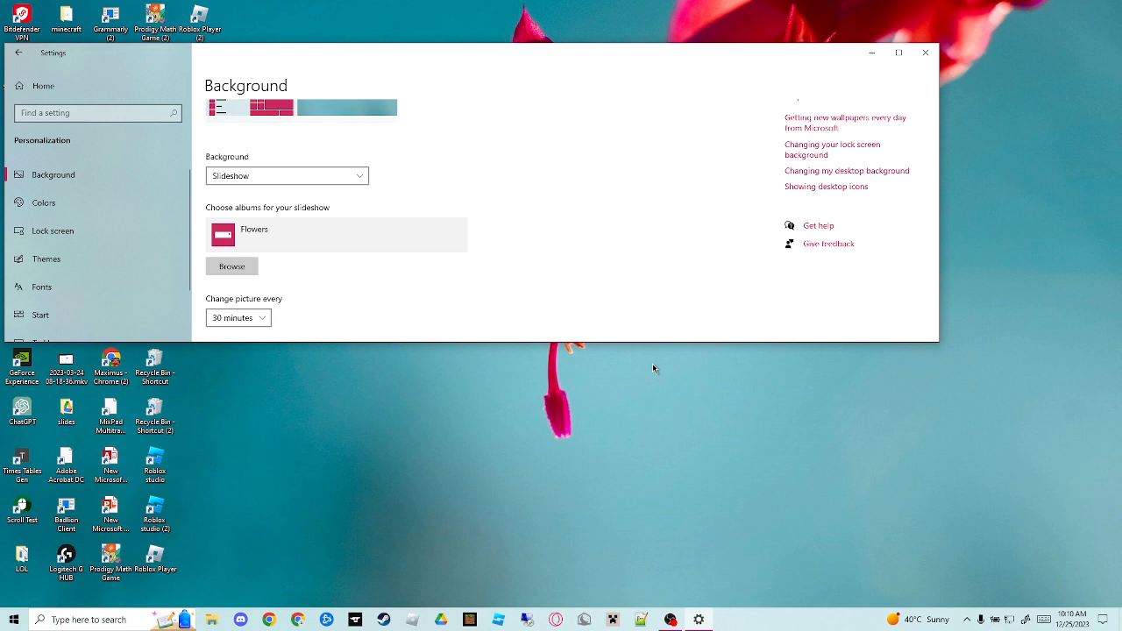
{"action": "mouse_move", "coordinate": [664, 438]}
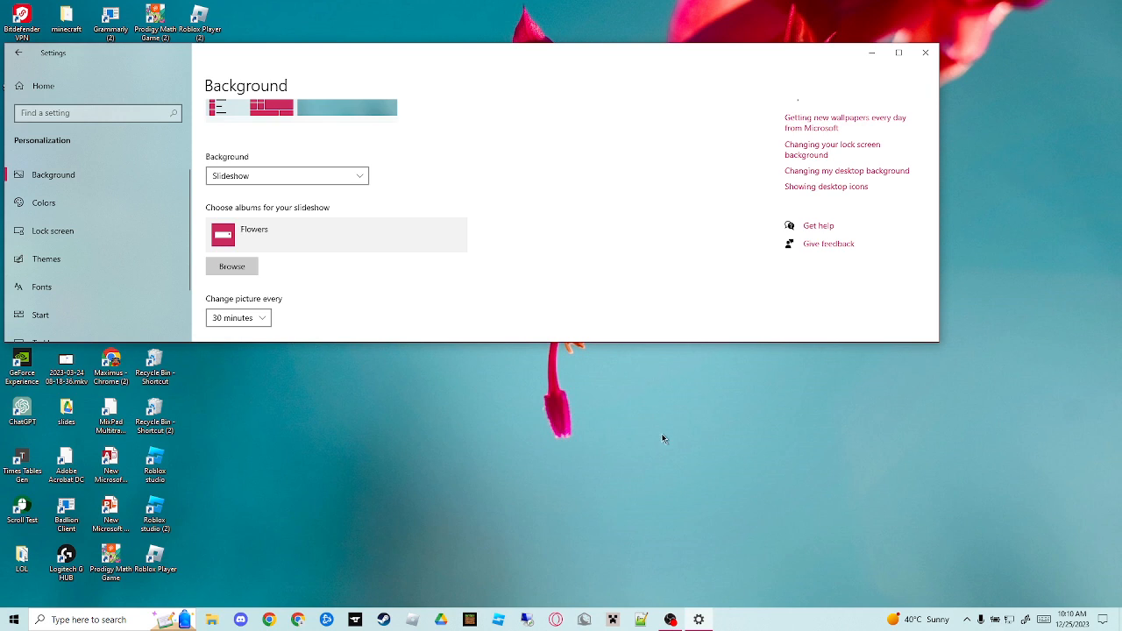
{"action": "mouse_move", "coordinate": [670, 581]}
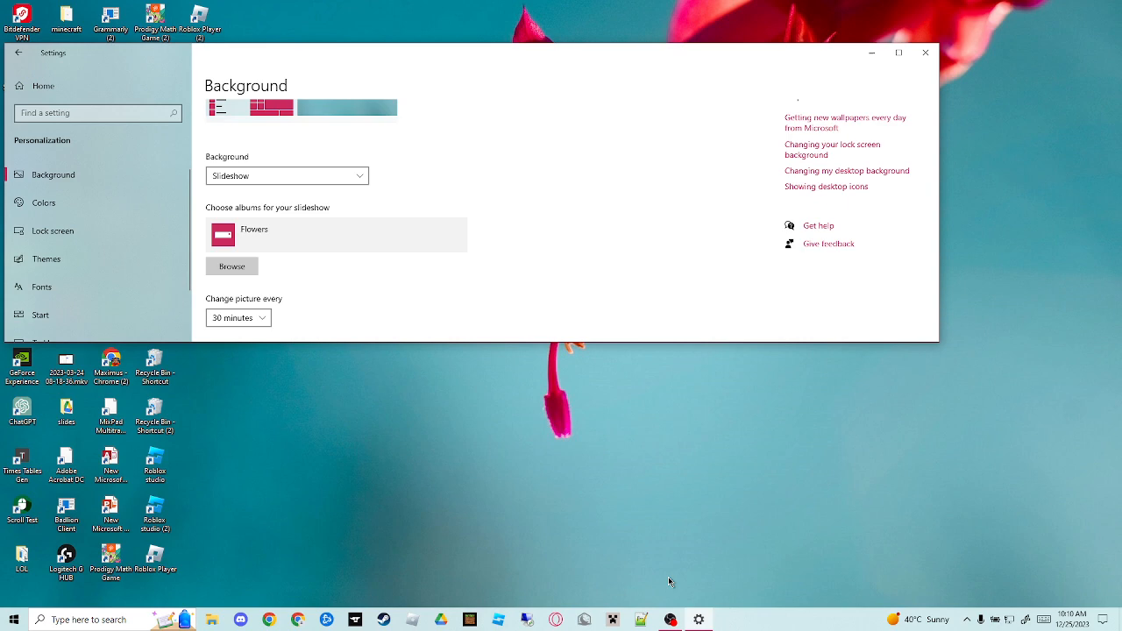